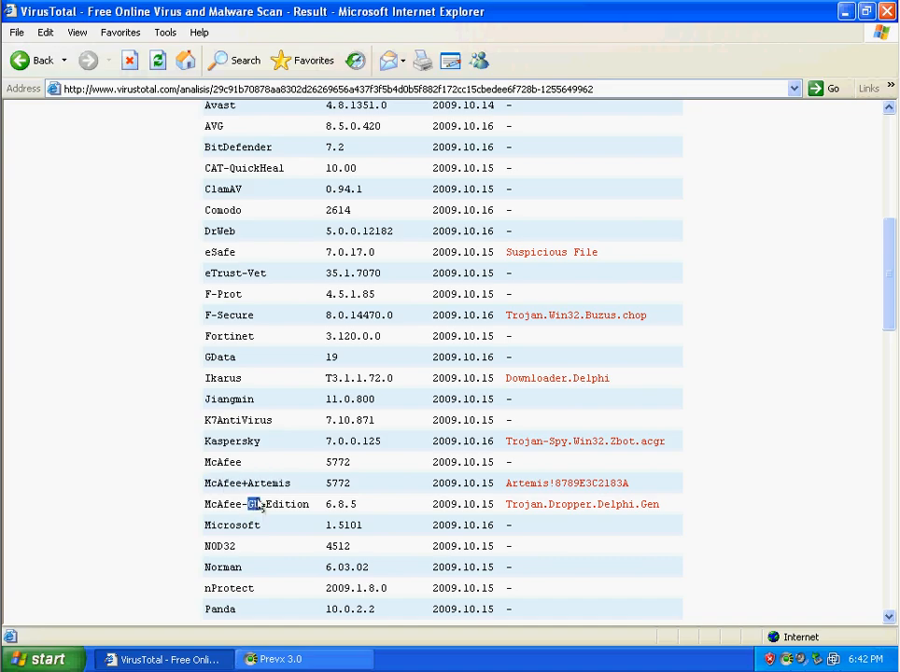
- Start a fresh Prevx scan from the Infected result screen to check for leftover threats
scroll("down", 3)
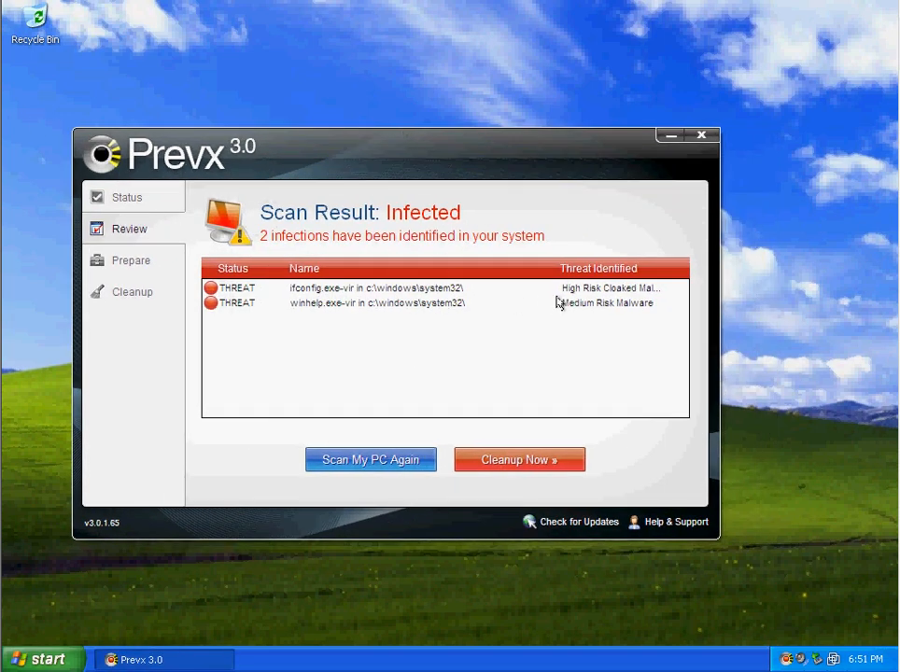
left_click(369, 459)
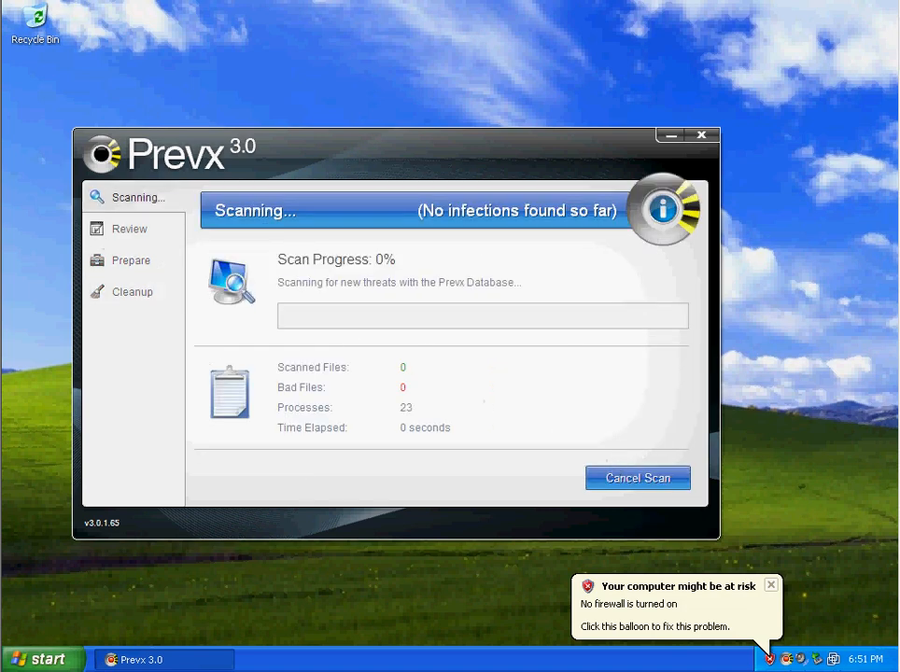